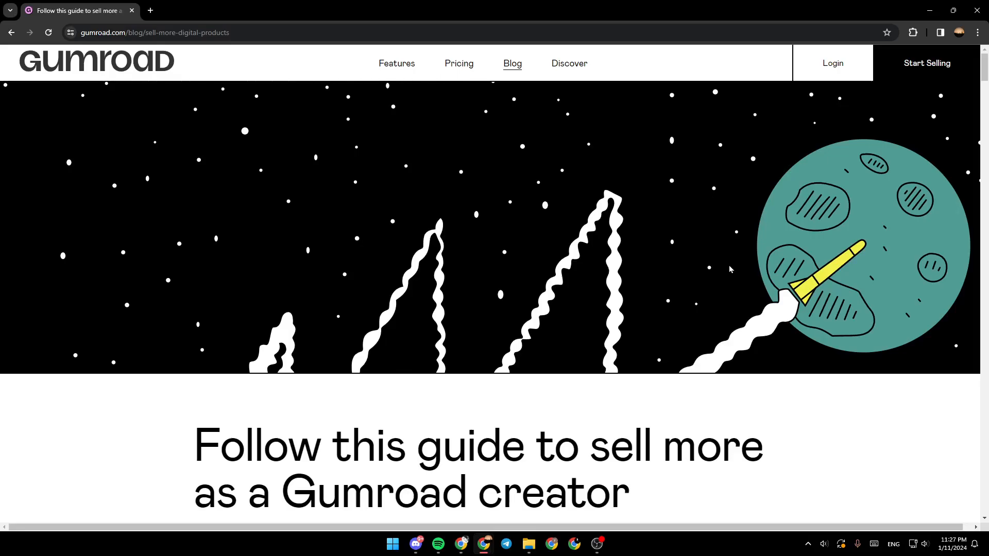
scroll("down", 3)
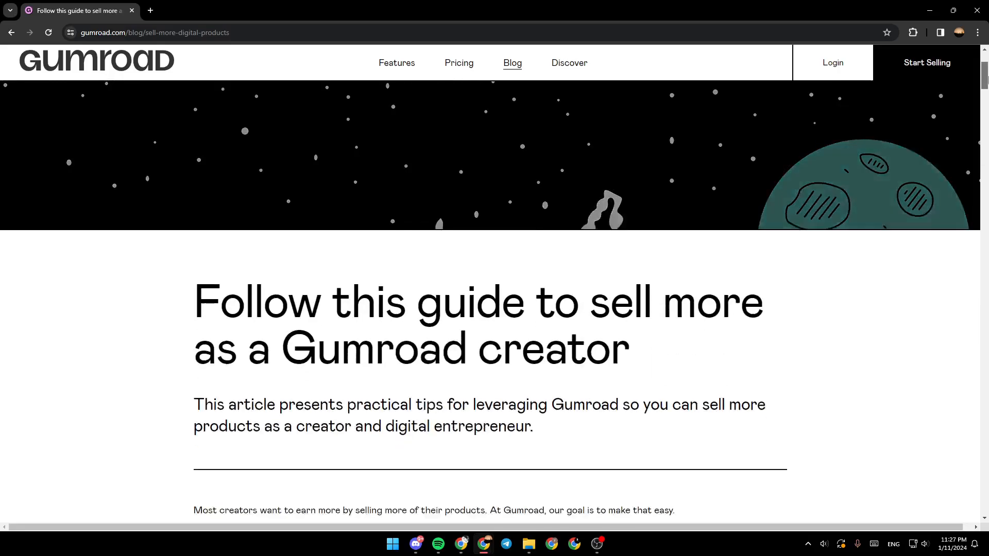
scroll("down", 3)
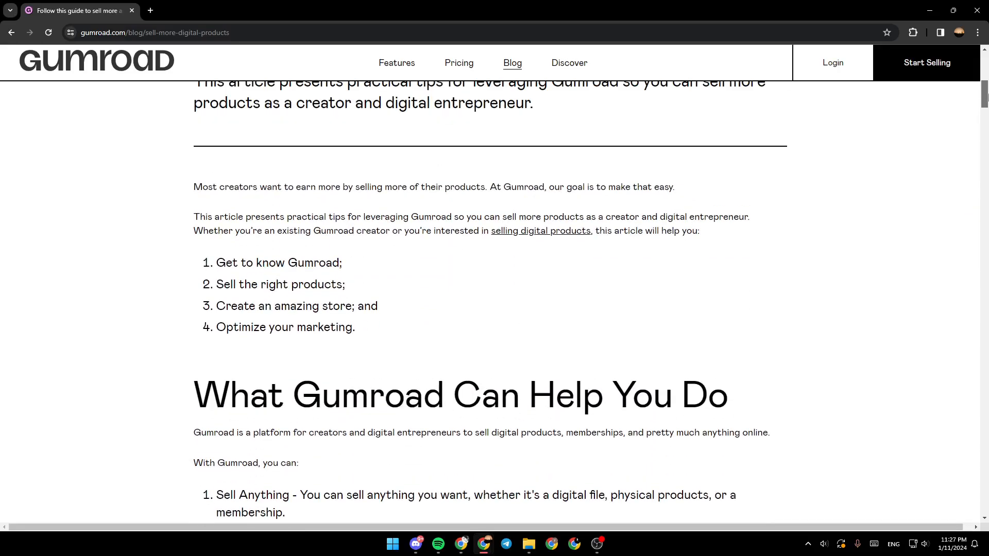
scroll("down", 3)
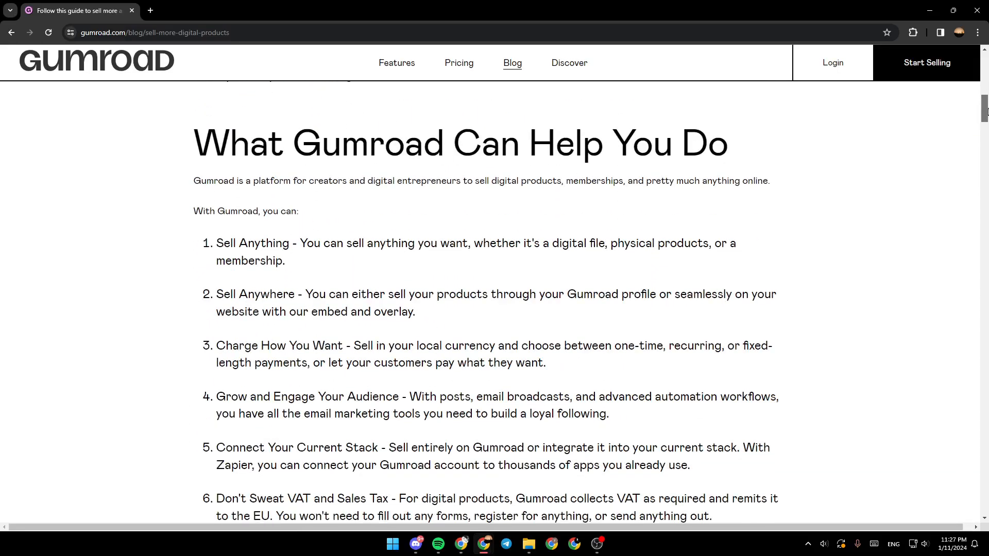
scroll("down", 3)
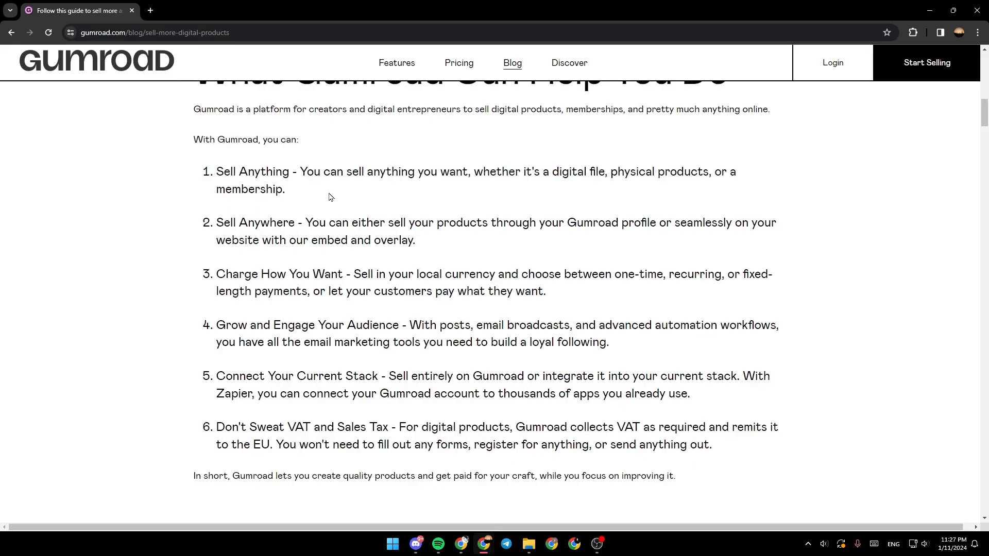
mouse_move(568, 198)
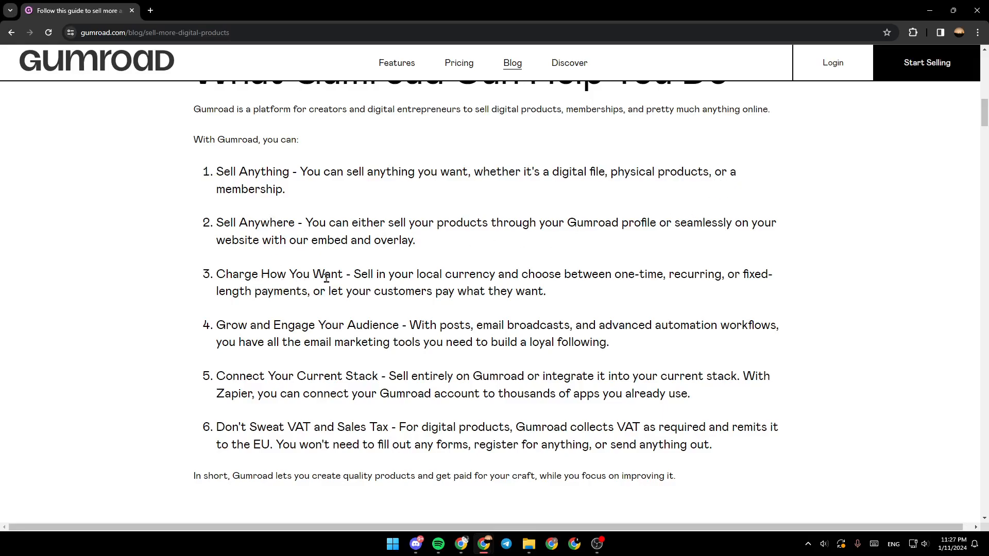
mouse_move(328, 327)
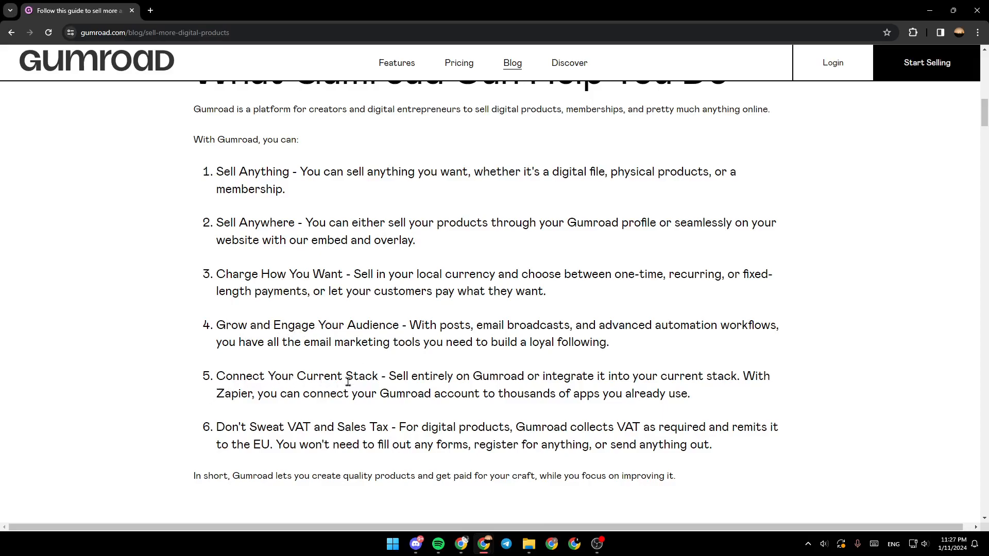
mouse_move(265, 433)
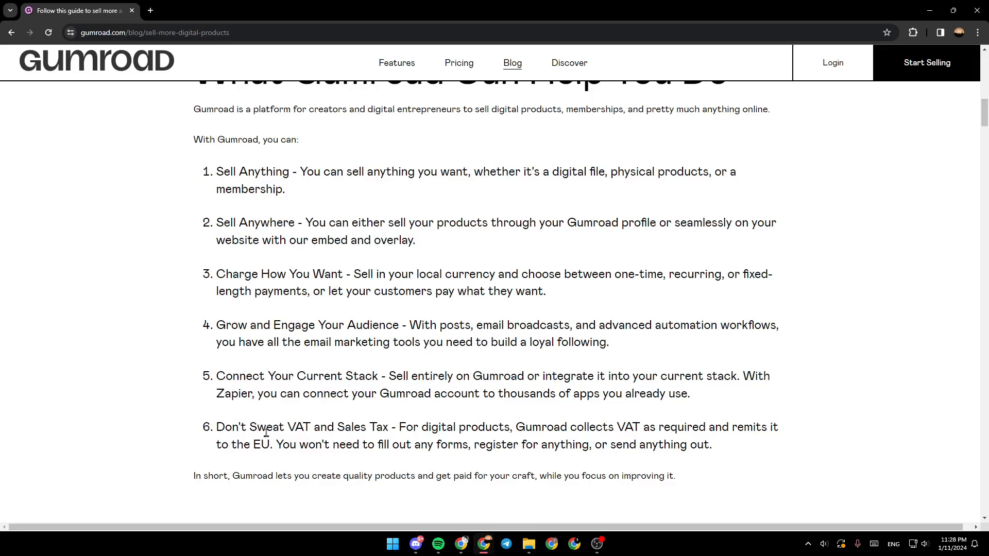
mouse_move(331, 440)
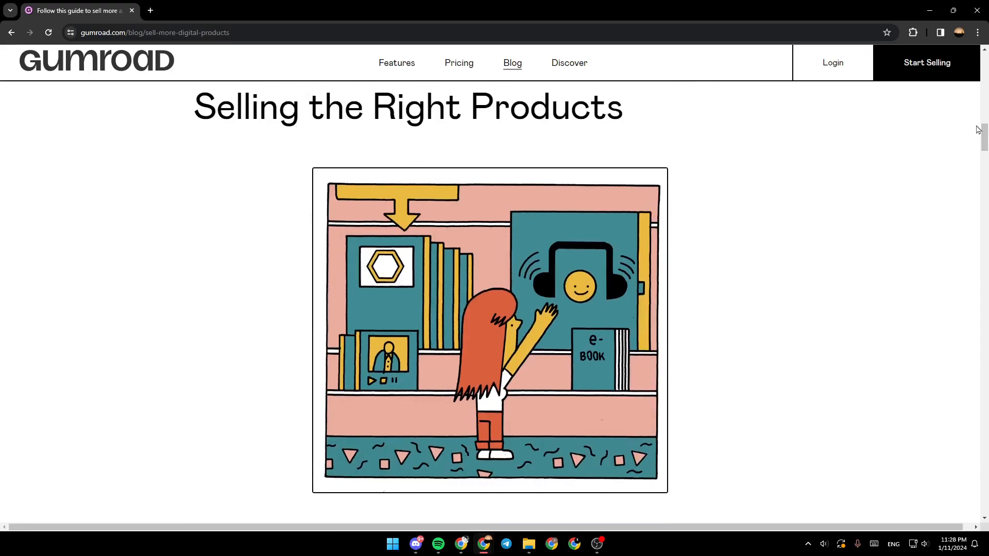
scroll("down", 3)
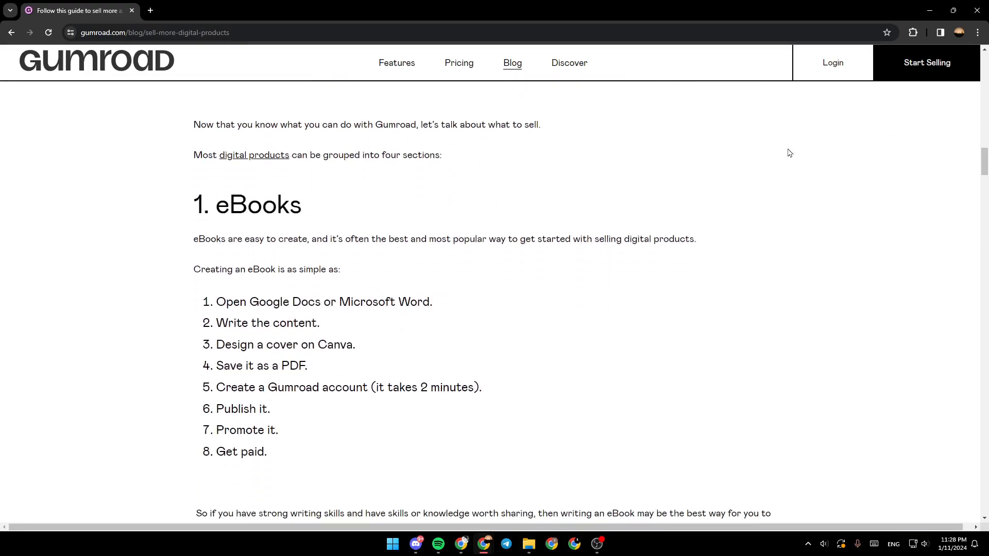
mouse_move(238, 222)
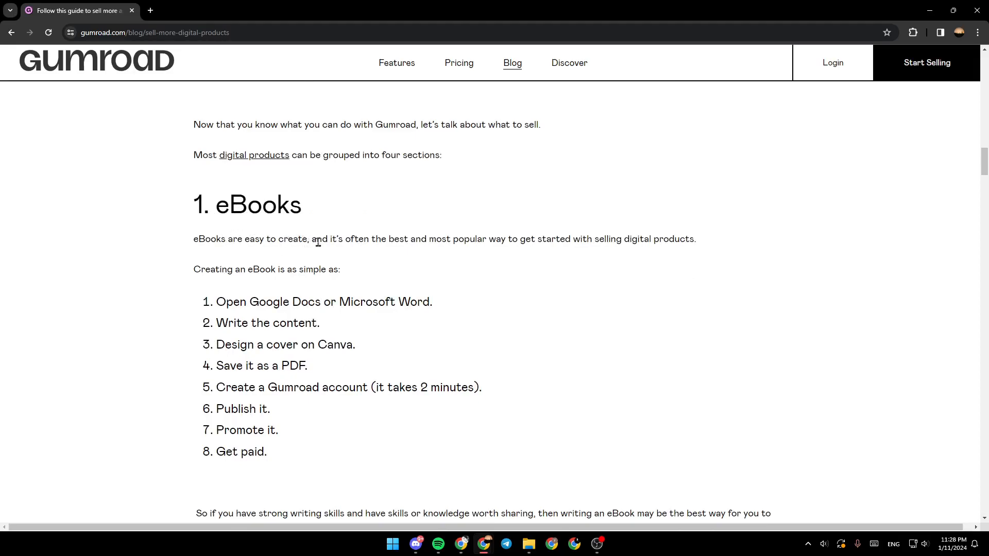
mouse_move(510, 261)
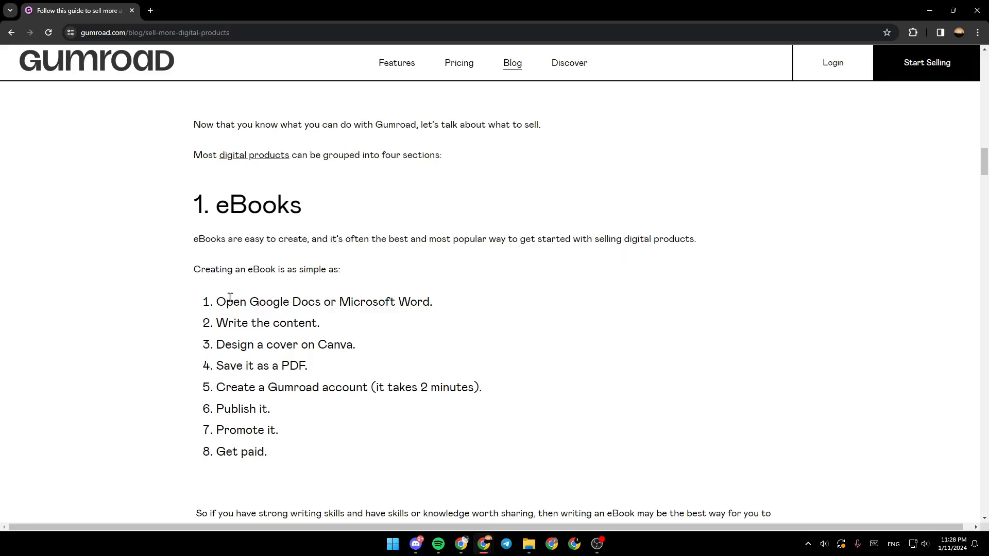
mouse_move(400, 307)
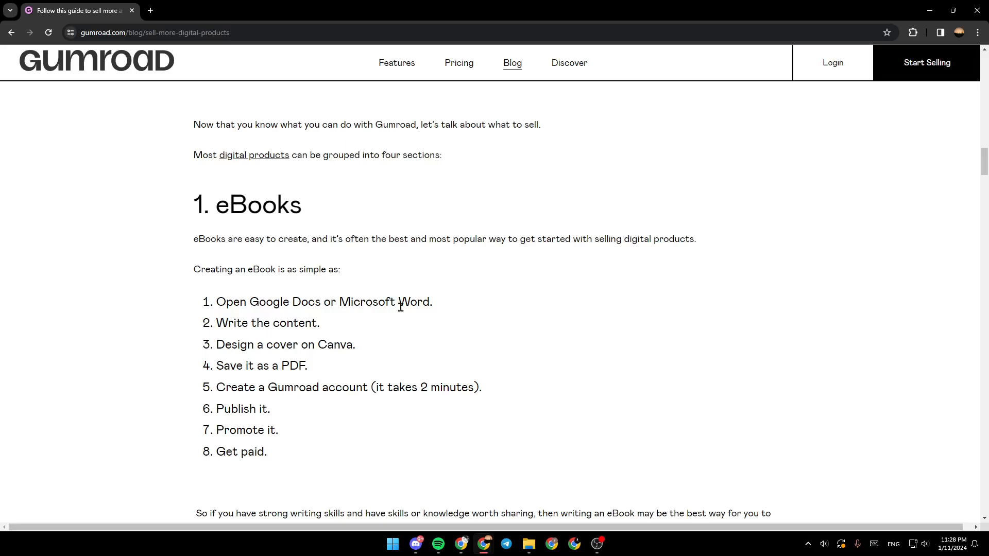
mouse_move(315, 339)
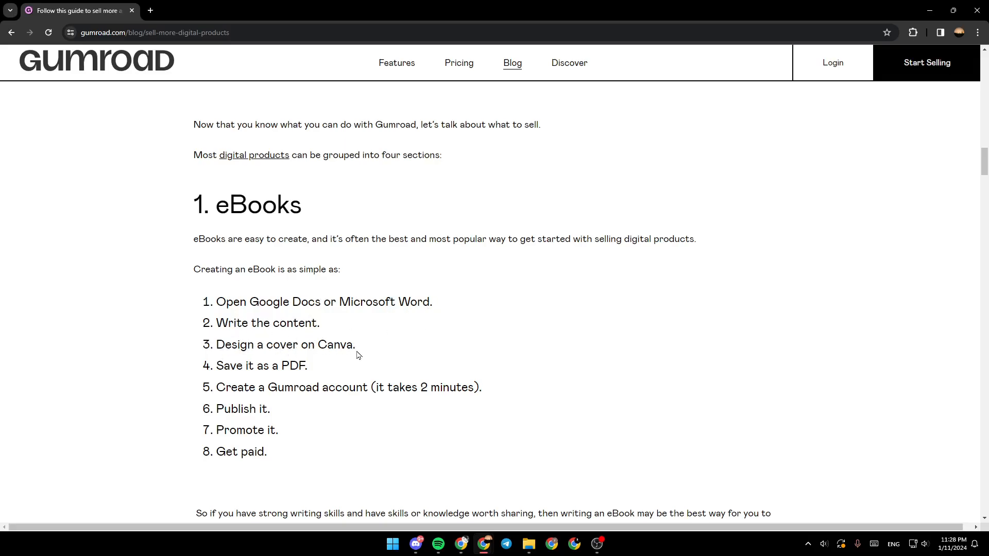
mouse_move(339, 371)
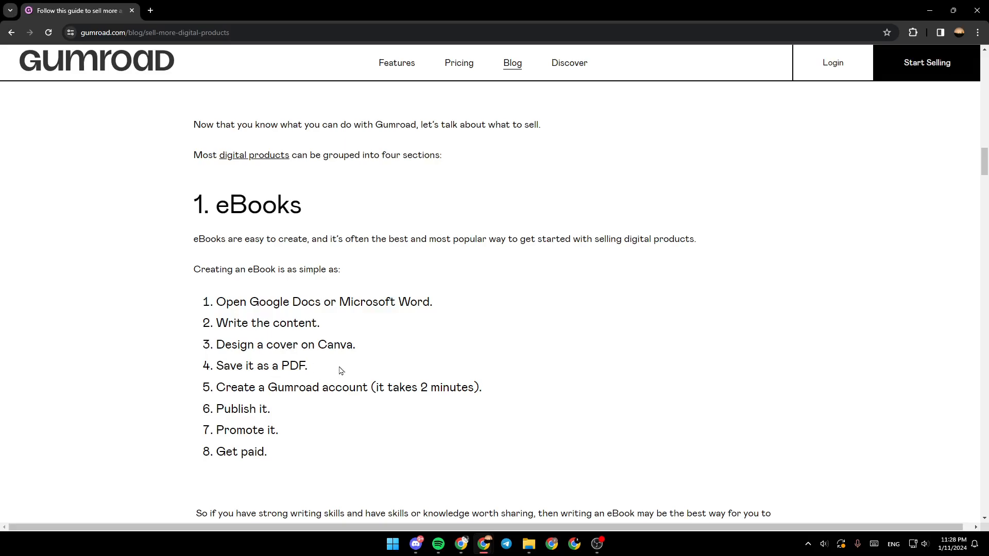
mouse_move(370, 392)
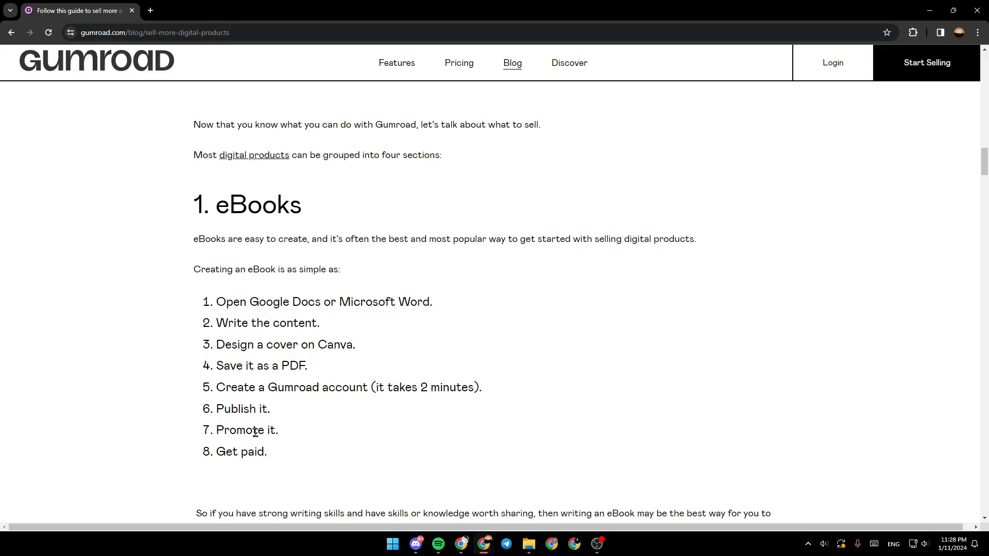
mouse_move(974, 195)
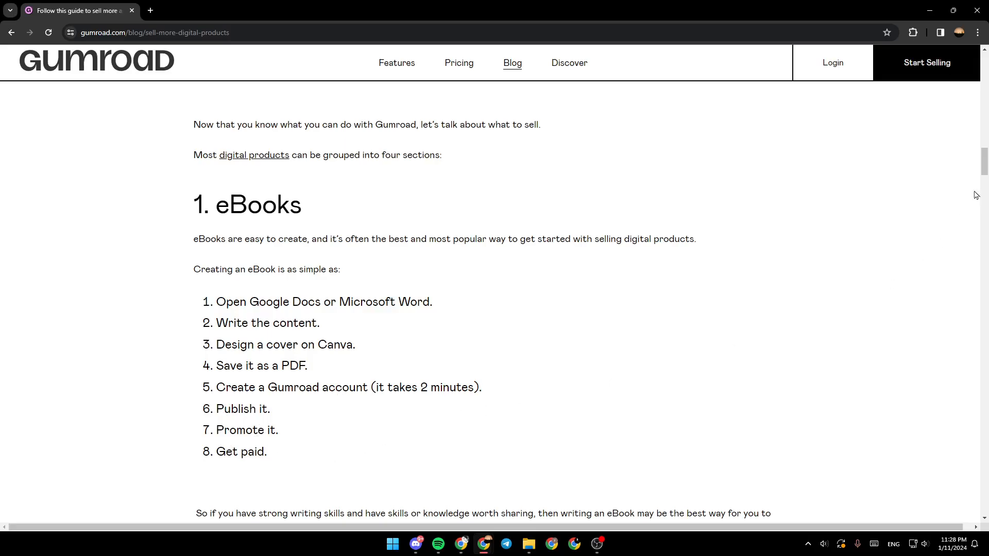
scroll("down", 3)
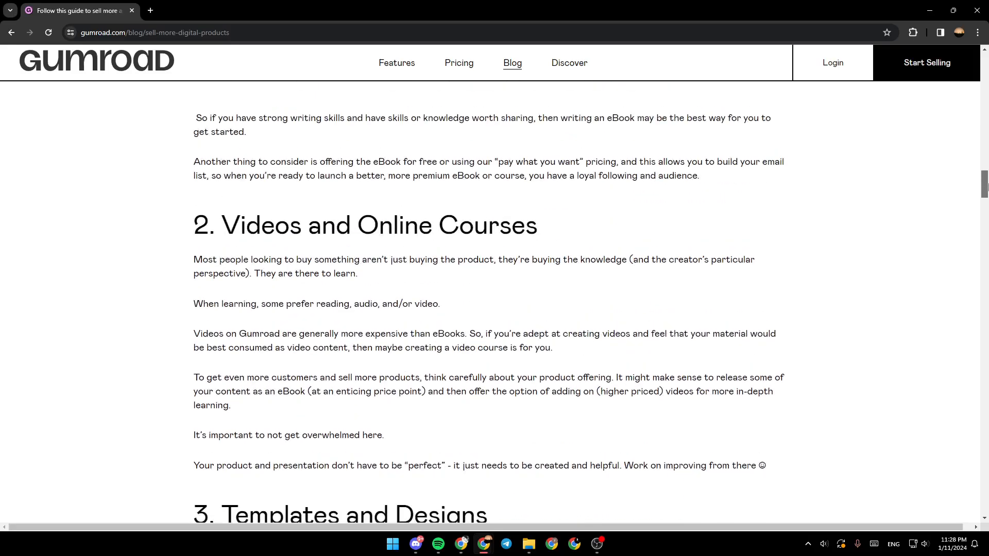
scroll("down", 3)
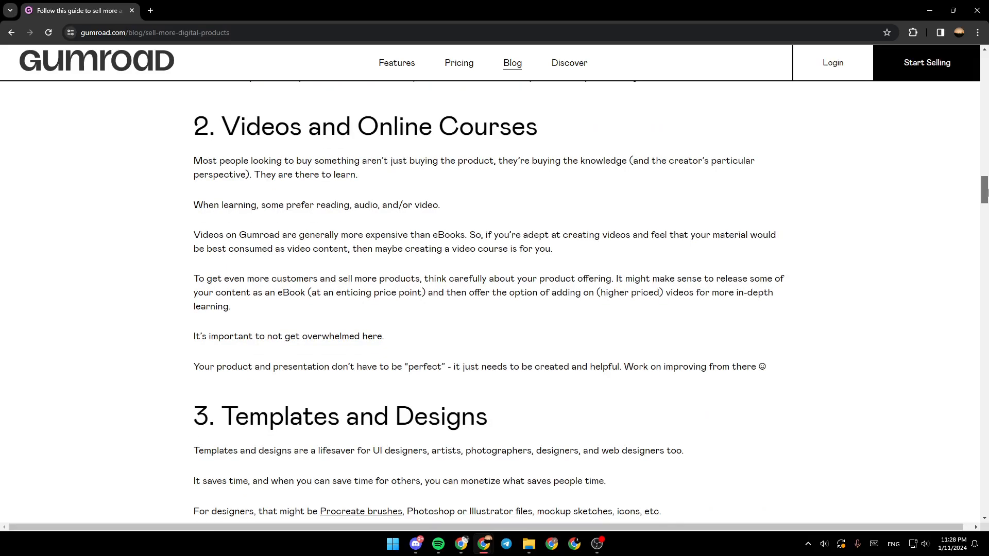
mouse_move(314, 171)
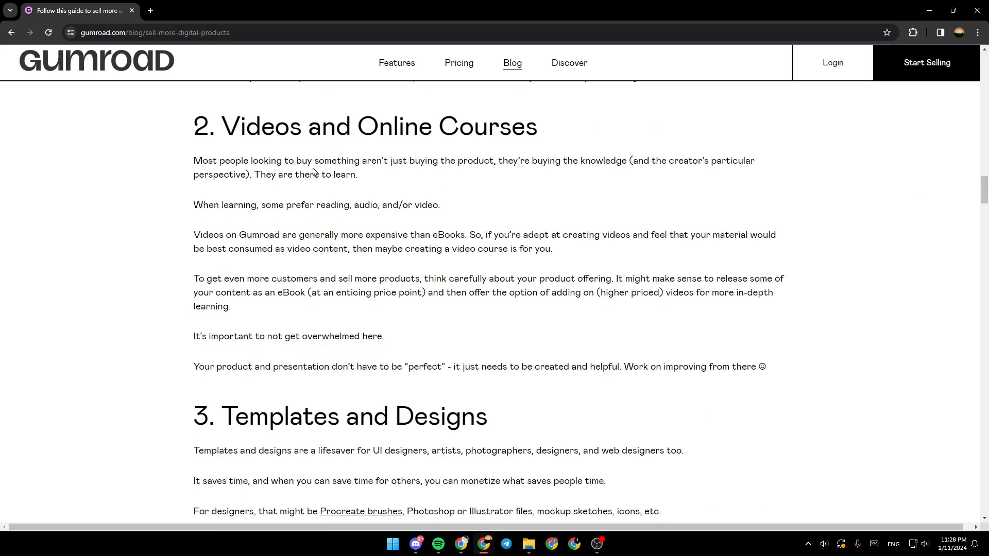
mouse_move(474, 173)
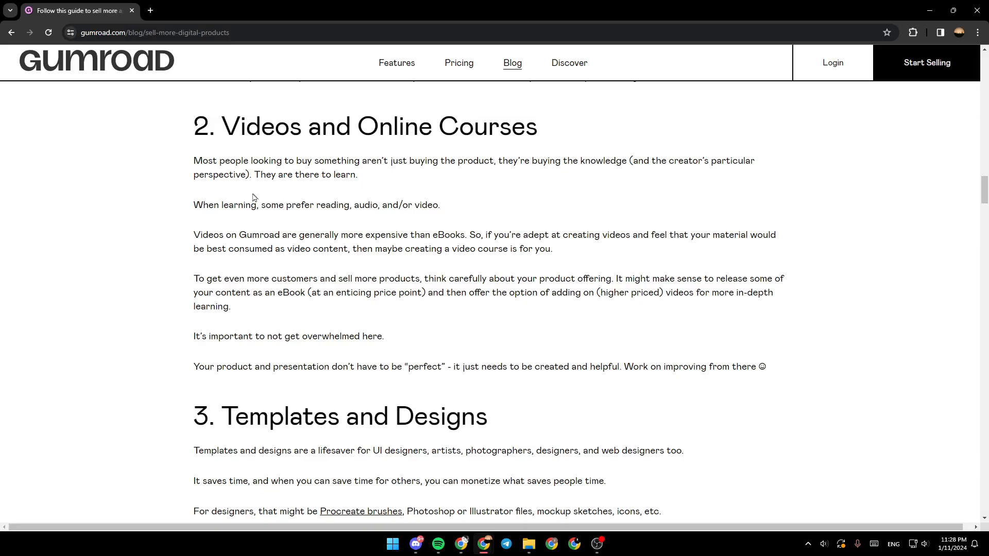
mouse_move(367, 189)
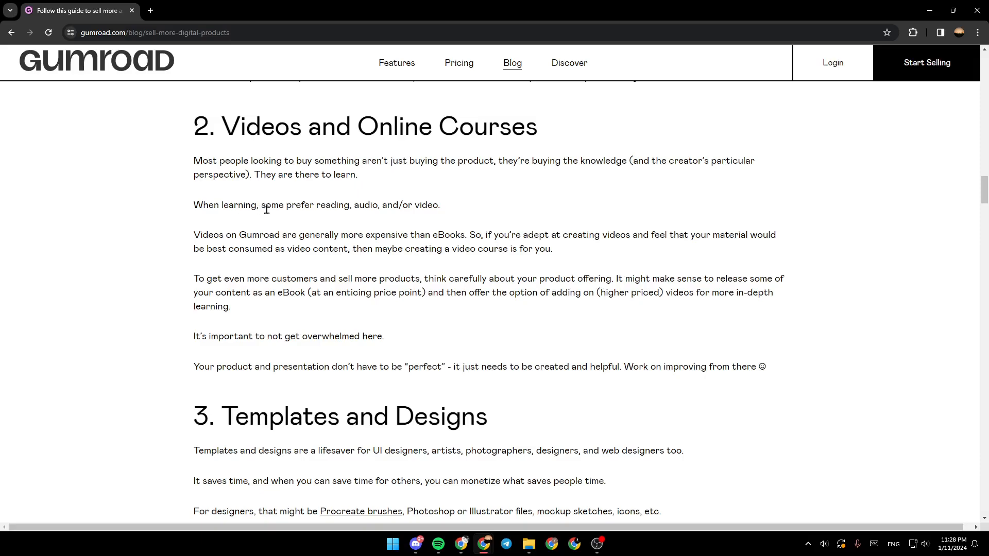
mouse_move(376, 216)
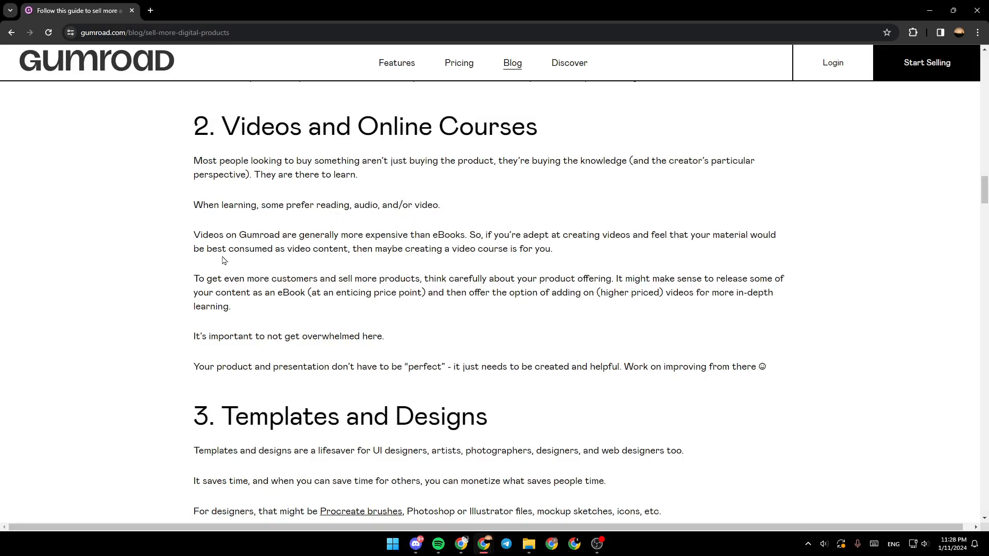
mouse_move(309, 238)
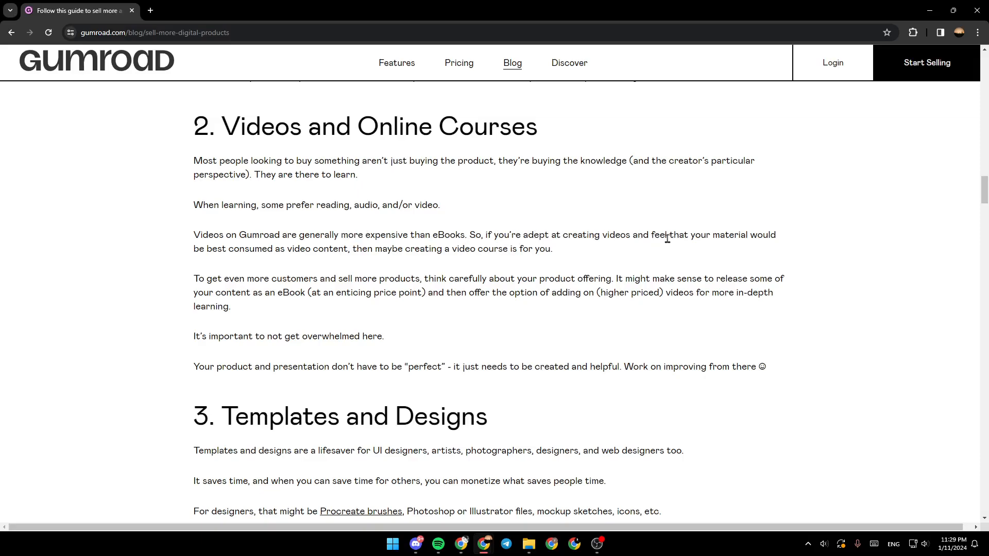
mouse_move(249, 267)
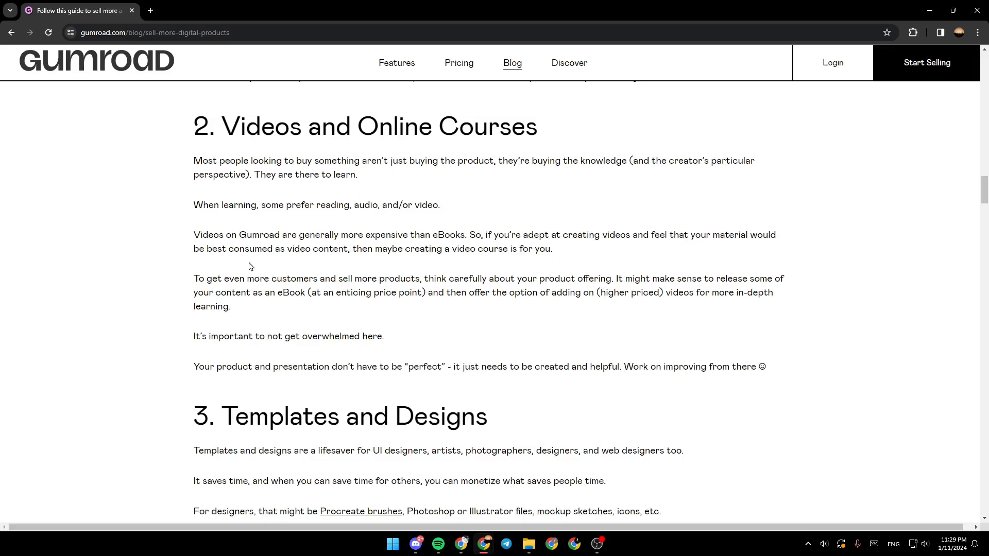
mouse_move(276, 252)
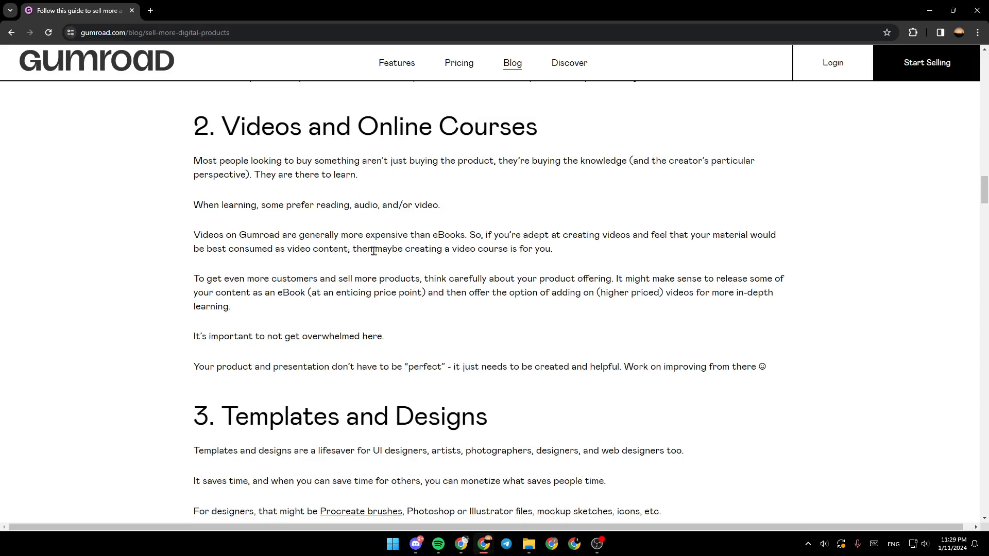
mouse_move(558, 261)
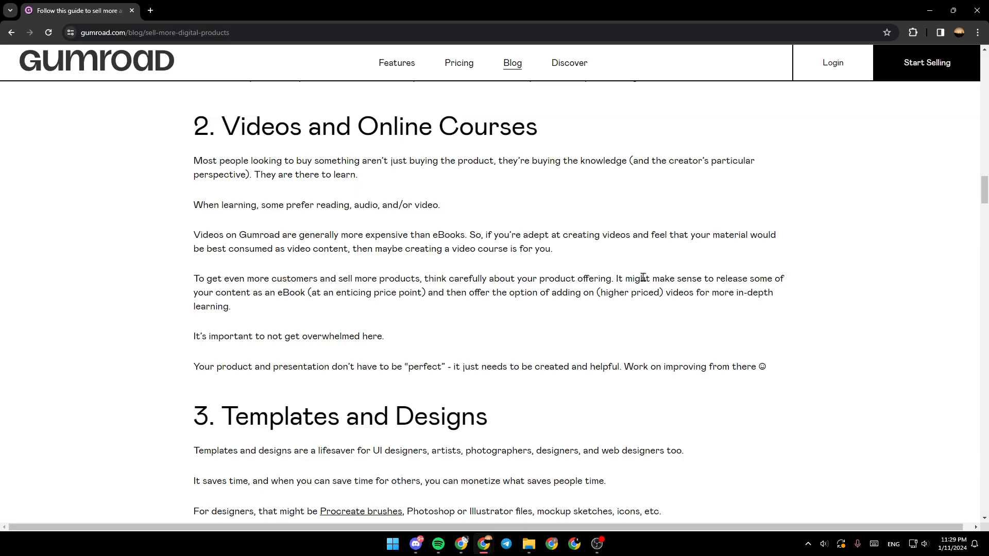
mouse_move(284, 321)
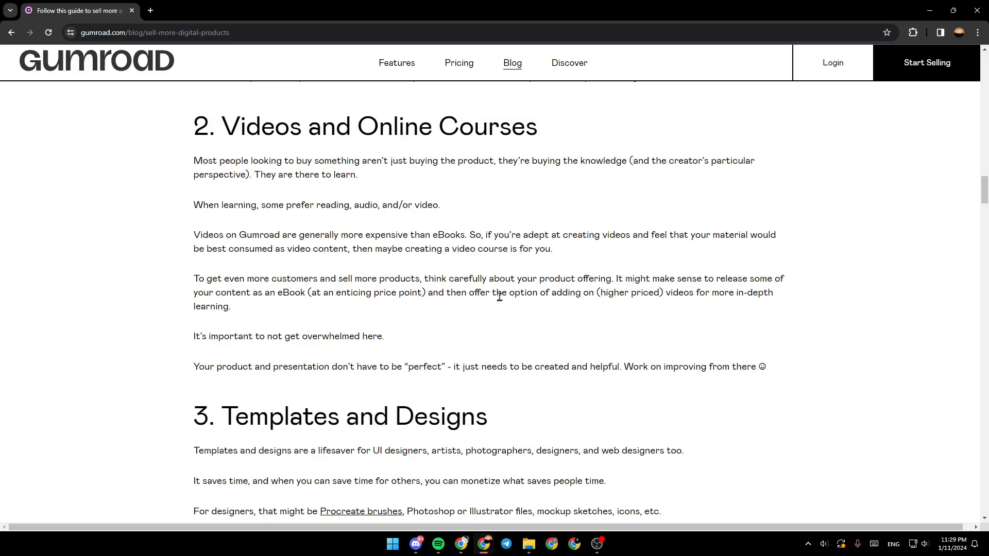
mouse_move(668, 293)
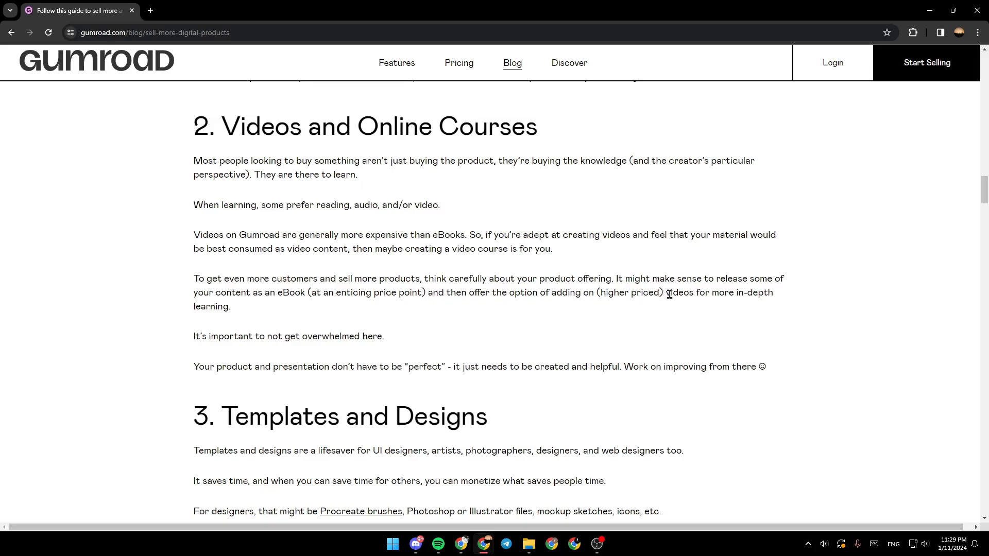
mouse_move(209, 326)
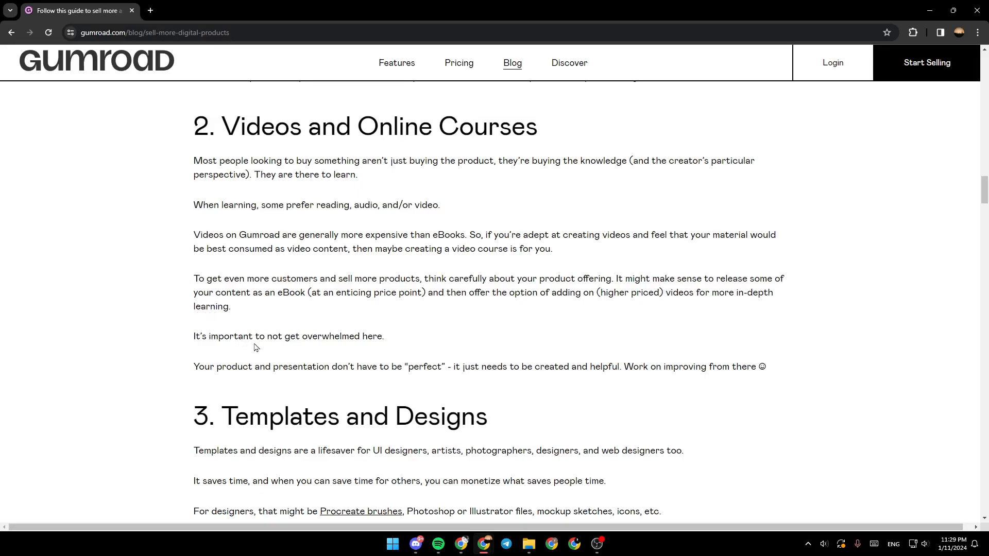
mouse_move(403, 344)
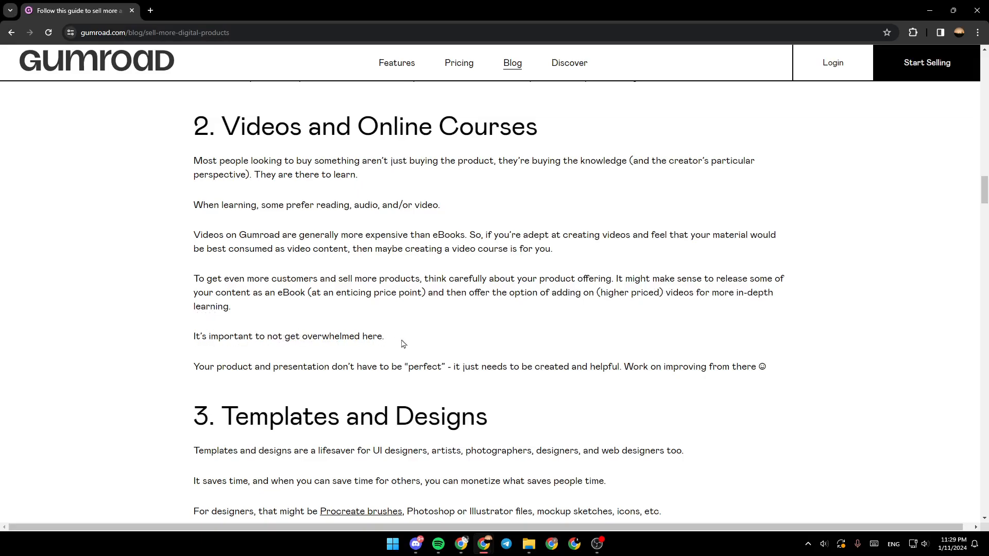
scroll("down", 3)
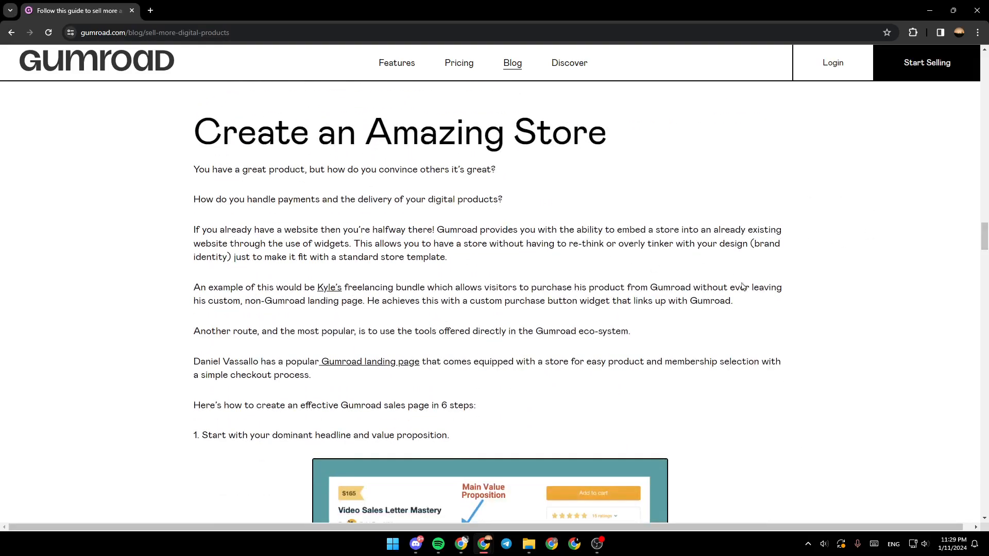
scroll("down", 3)
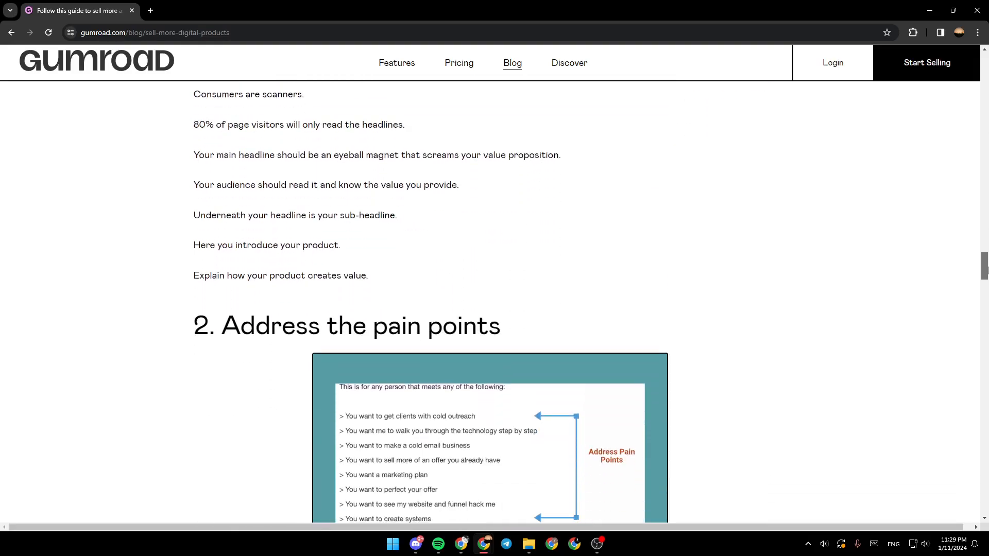
scroll("down", 3)
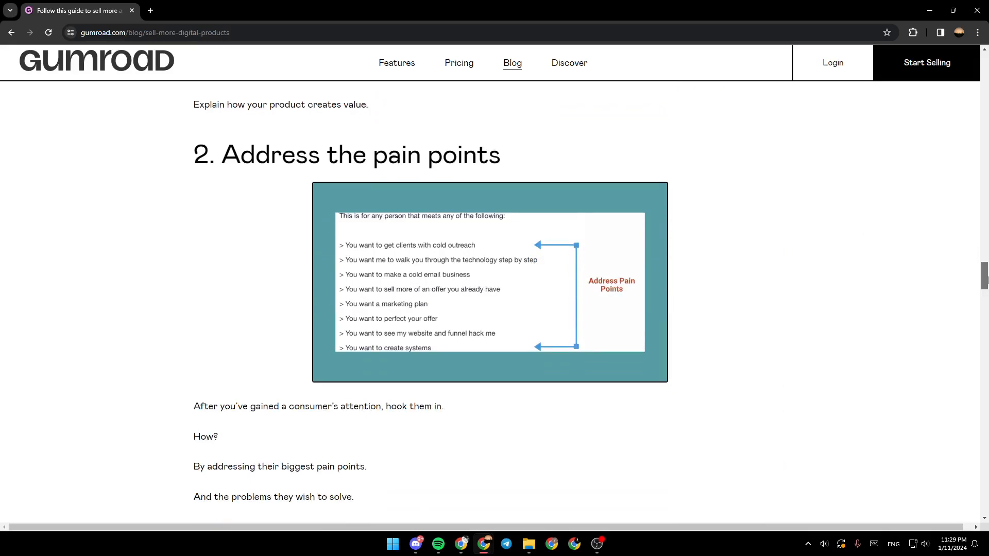
scroll("down", 3)
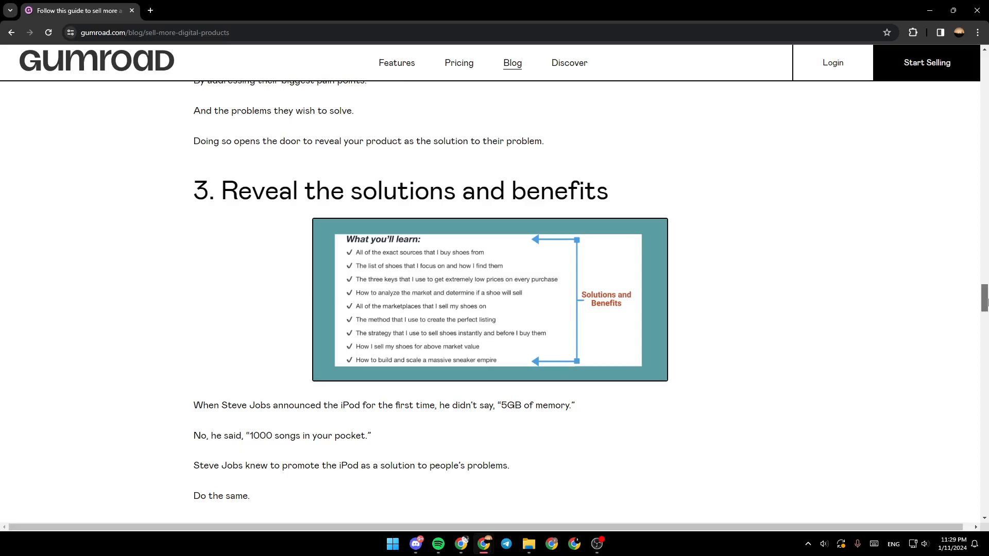
scroll("down", 3)
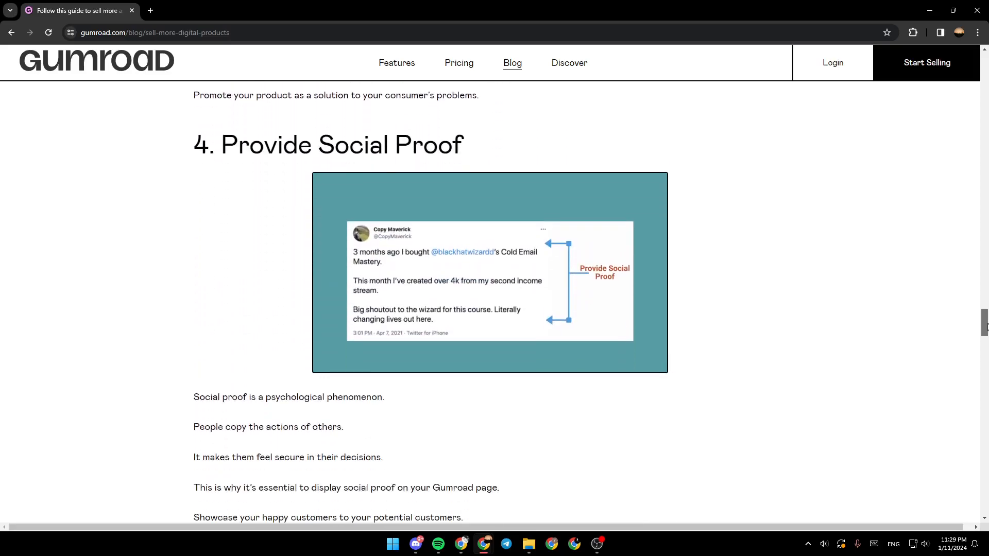
scroll("down", 3)
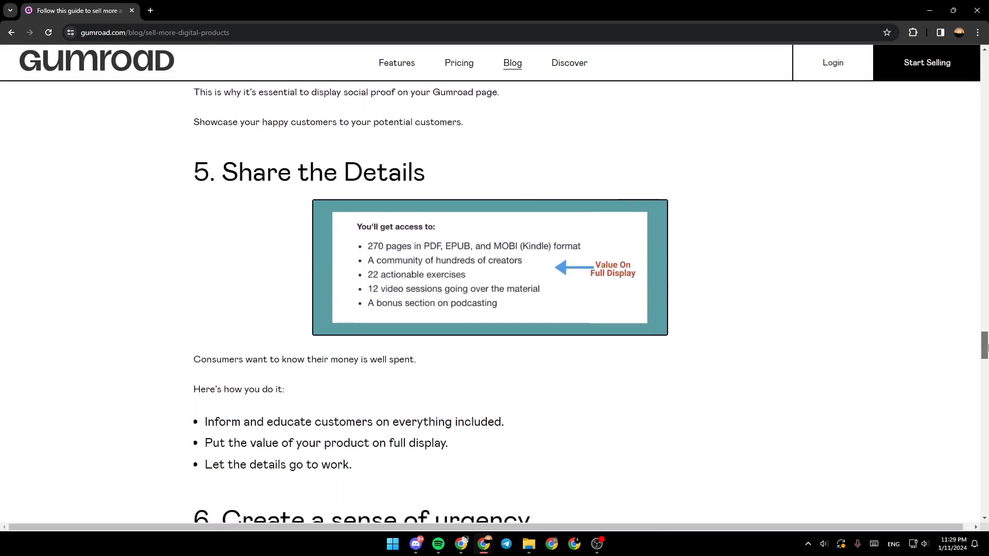
scroll("down", 3)
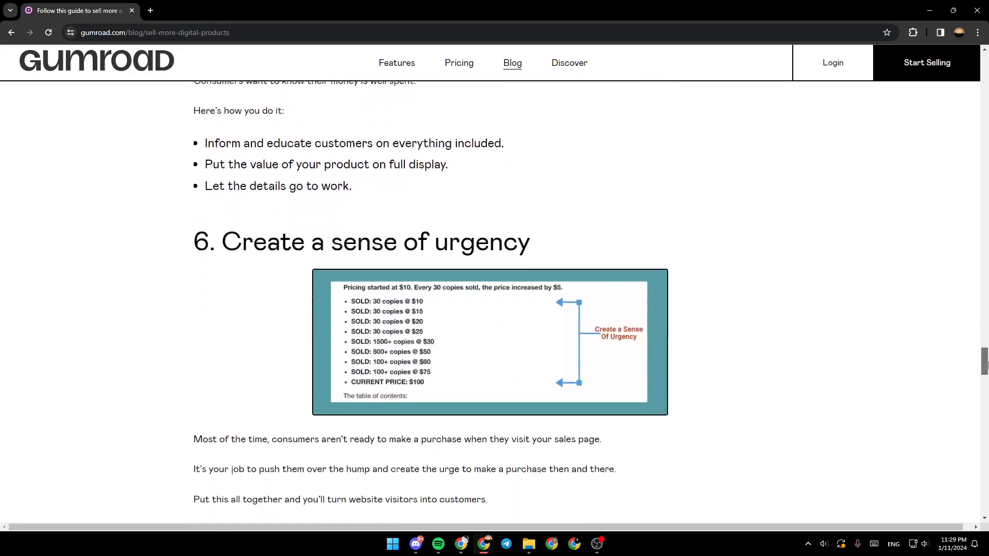
scroll("down", 3)
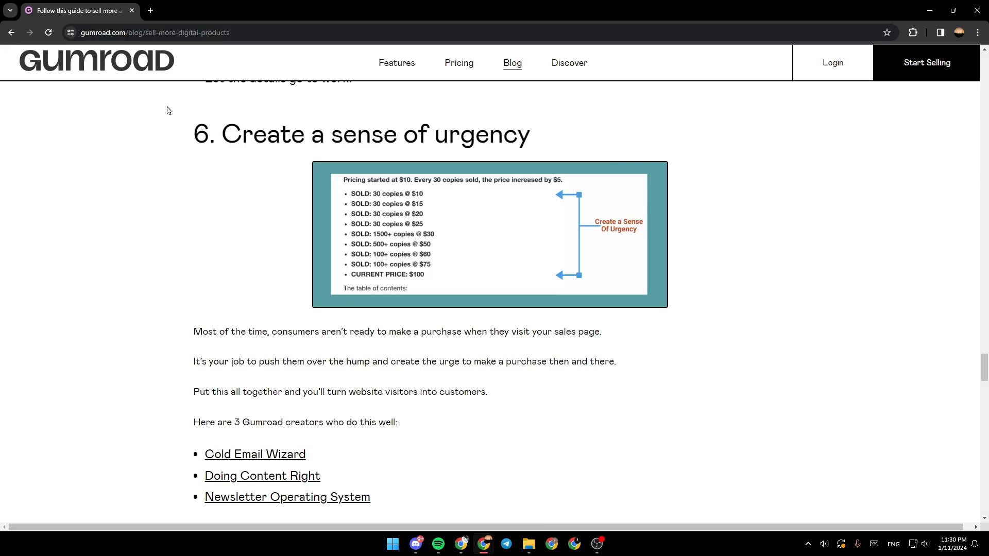
mouse_move(412, 225)
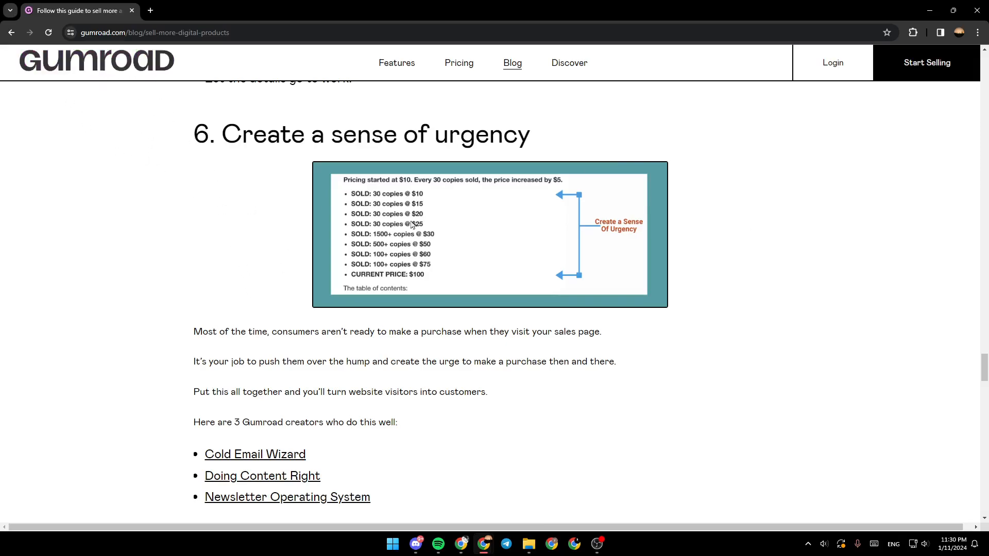
mouse_move(876, 190)
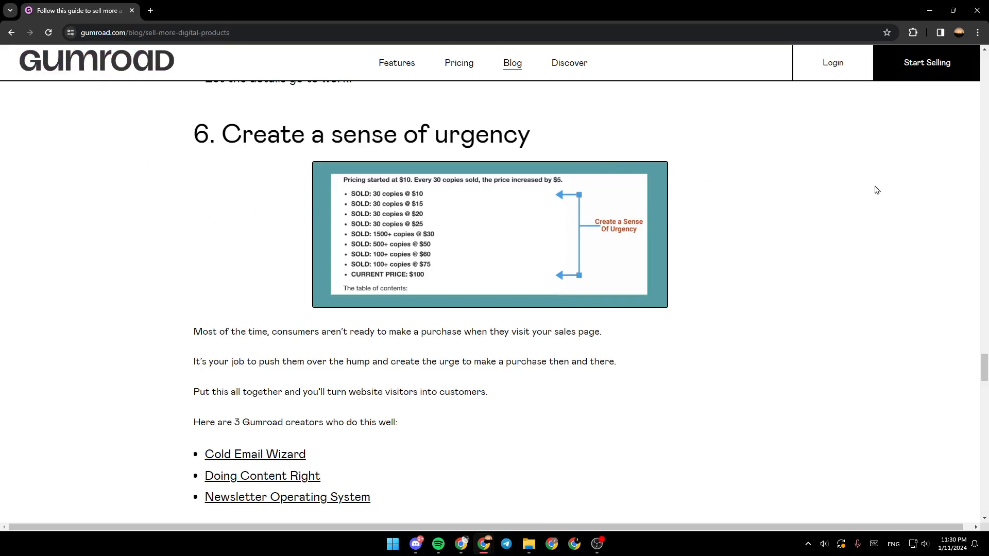